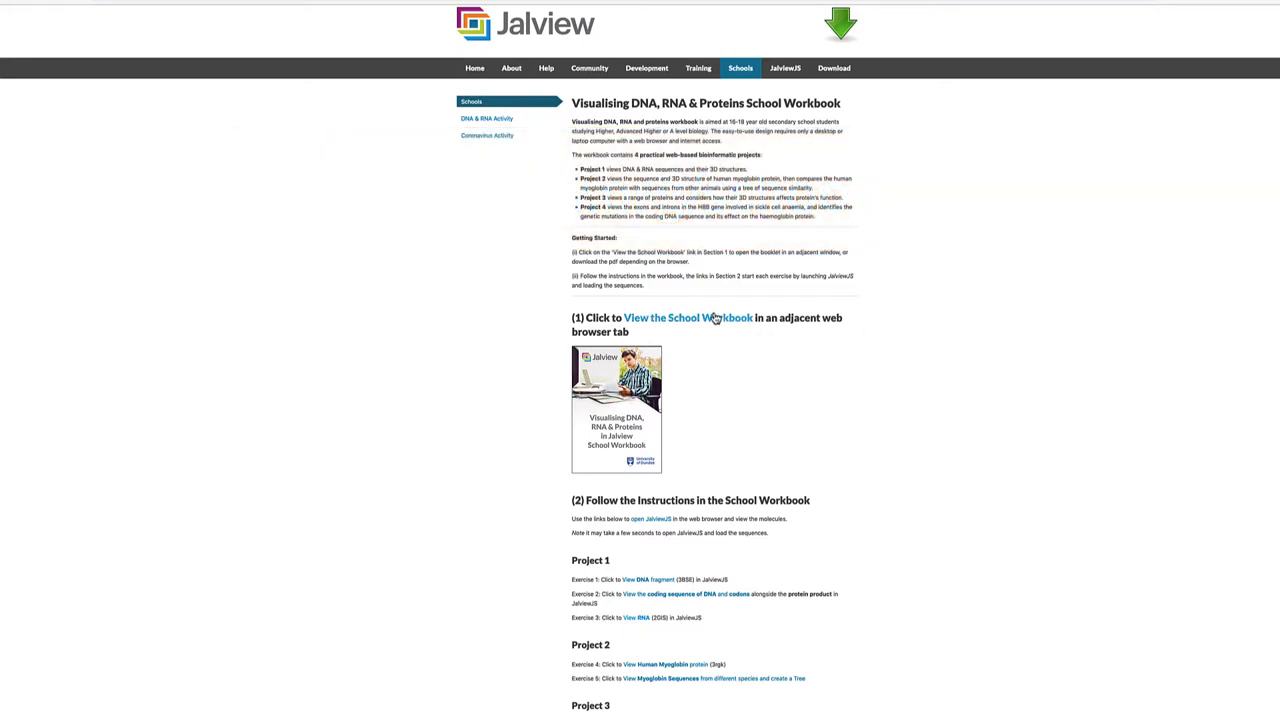
# Step: Open the School Workbook PDF and scroll to the Project 1 exercise instructions
pyautogui.click(688, 318)
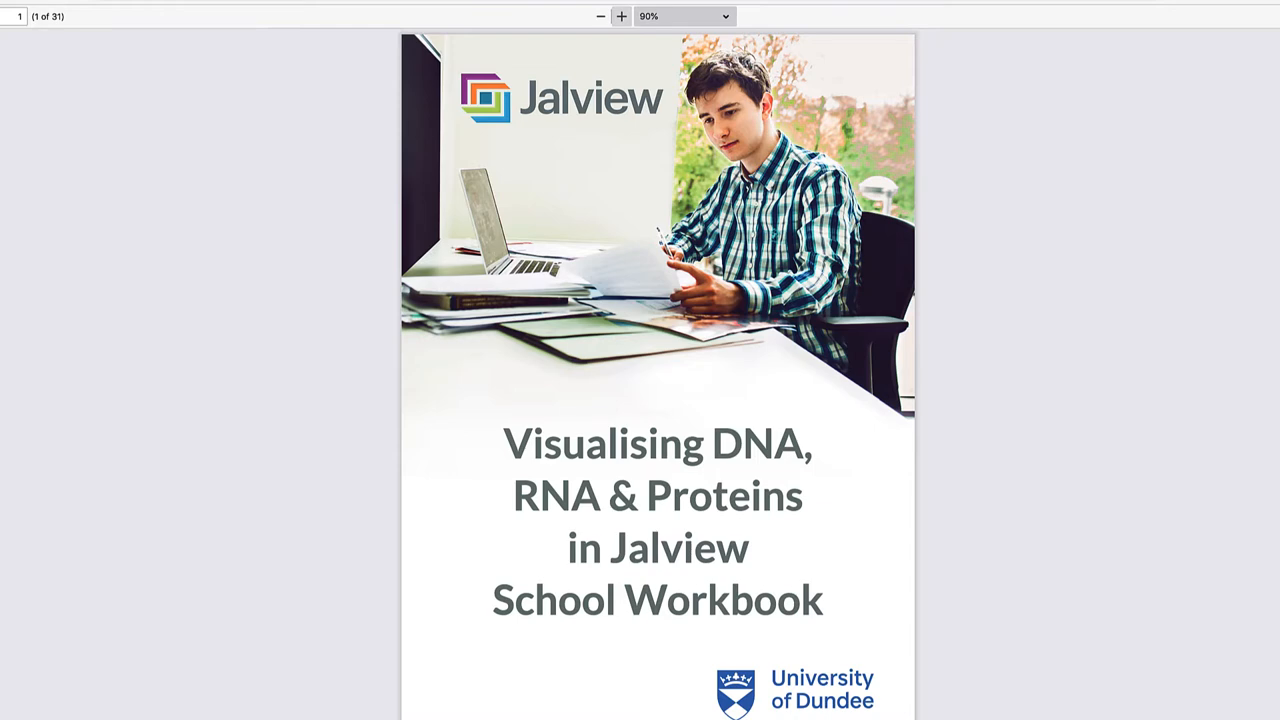
pyautogui.scroll(-3)
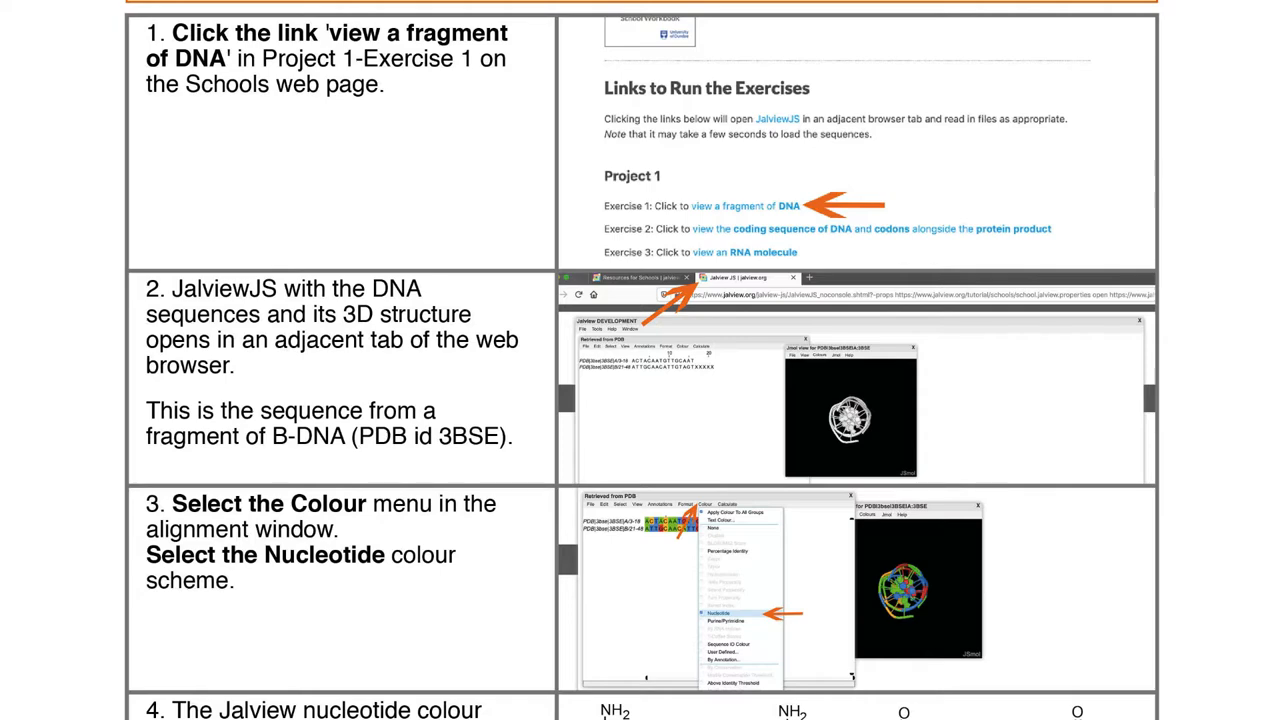
pyautogui.scroll(-3)
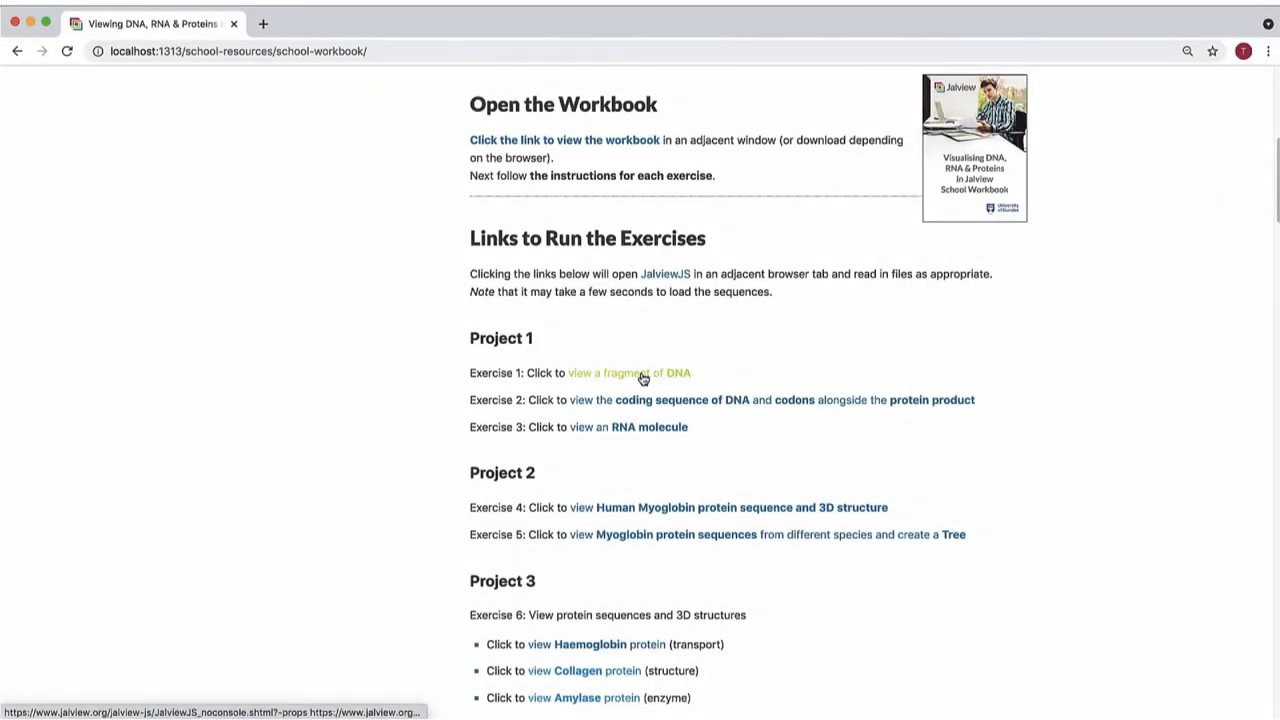
# Step: Launch Exercise 1's DNA fragment link to load PDB 3BSE strands with its Jmol structure
pyautogui.click(628, 372)
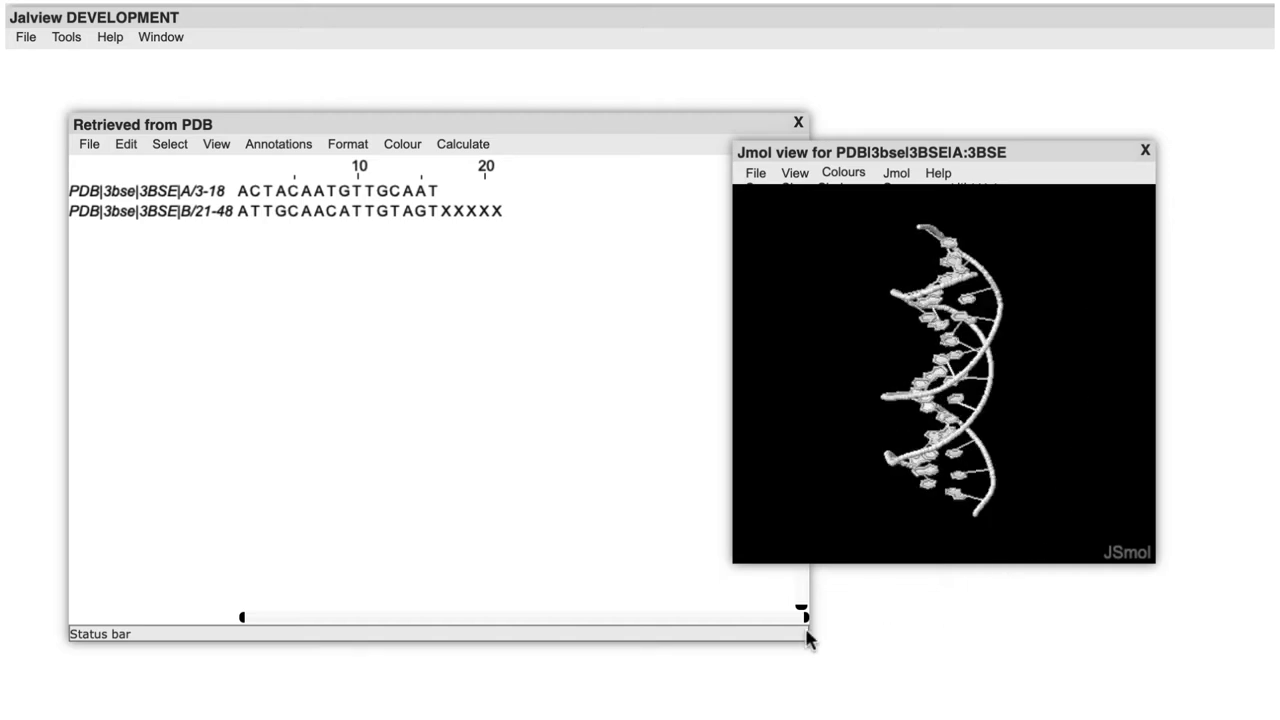
# Step: Apply the Nucleotide colour scheme to the 3BSE DNA strands and structure
pyautogui.click(402, 143)
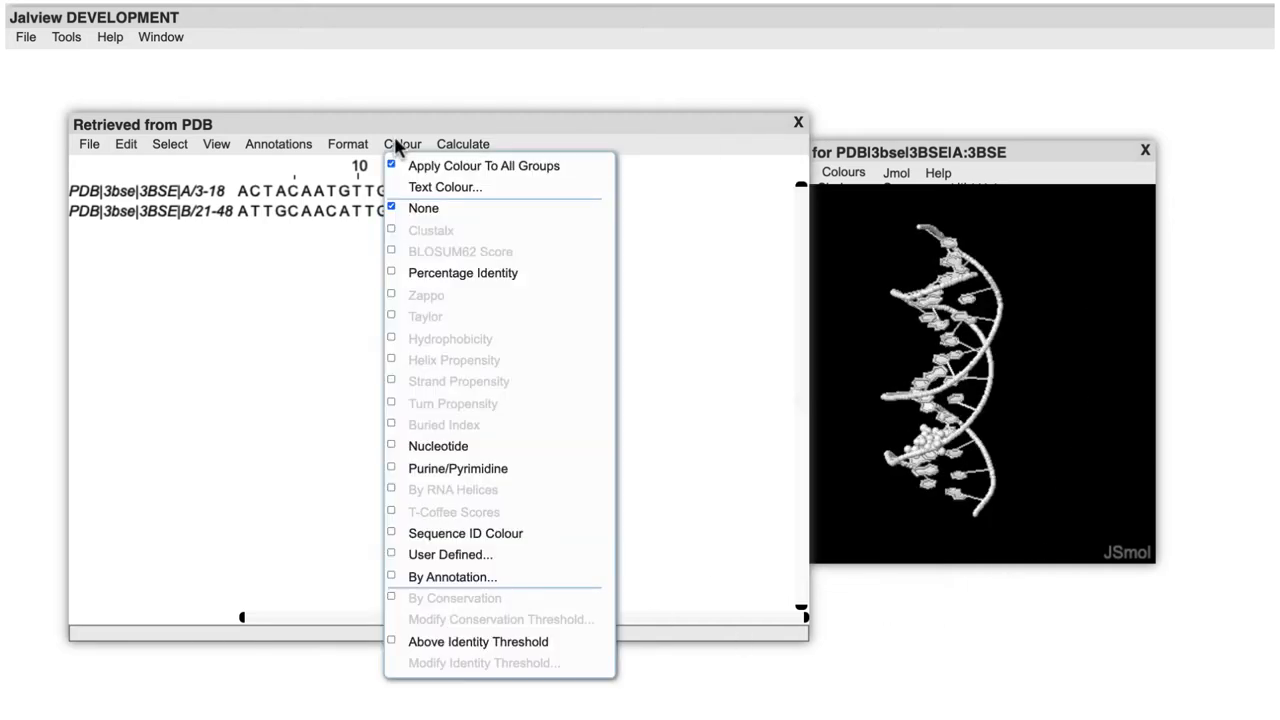
pyautogui.moveTo(438, 446)
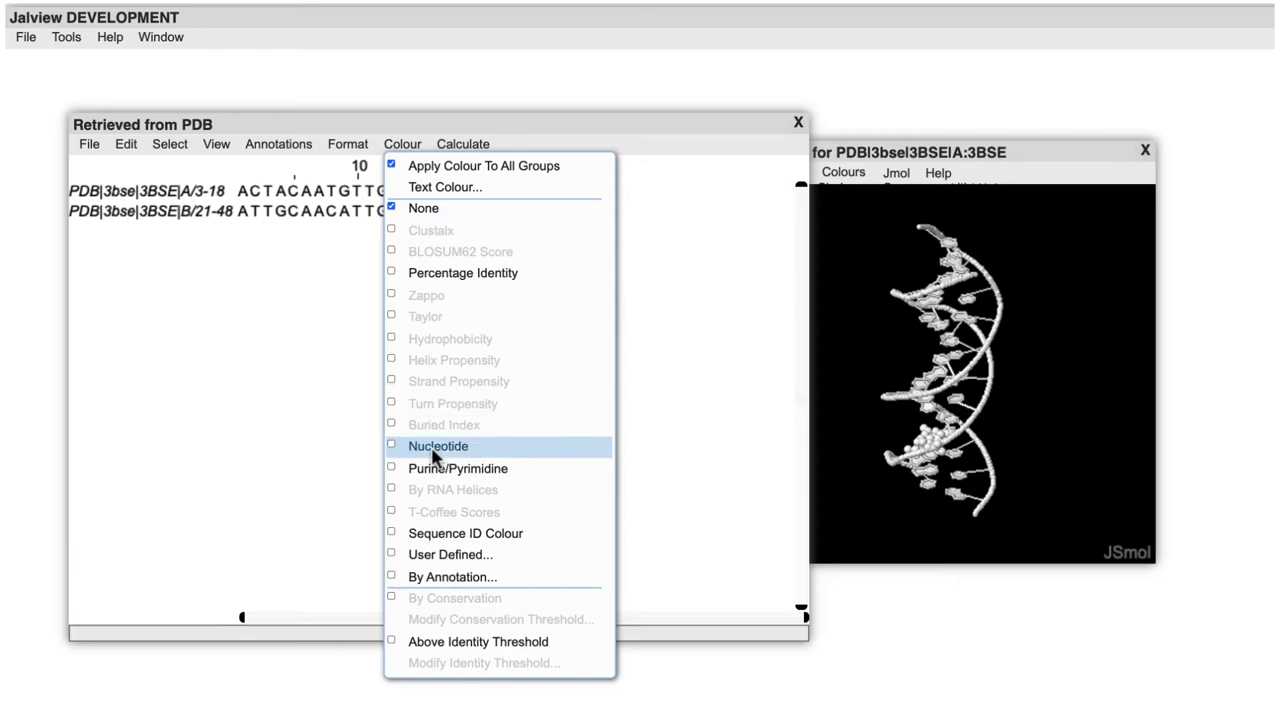
pyautogui.click(438, 446)
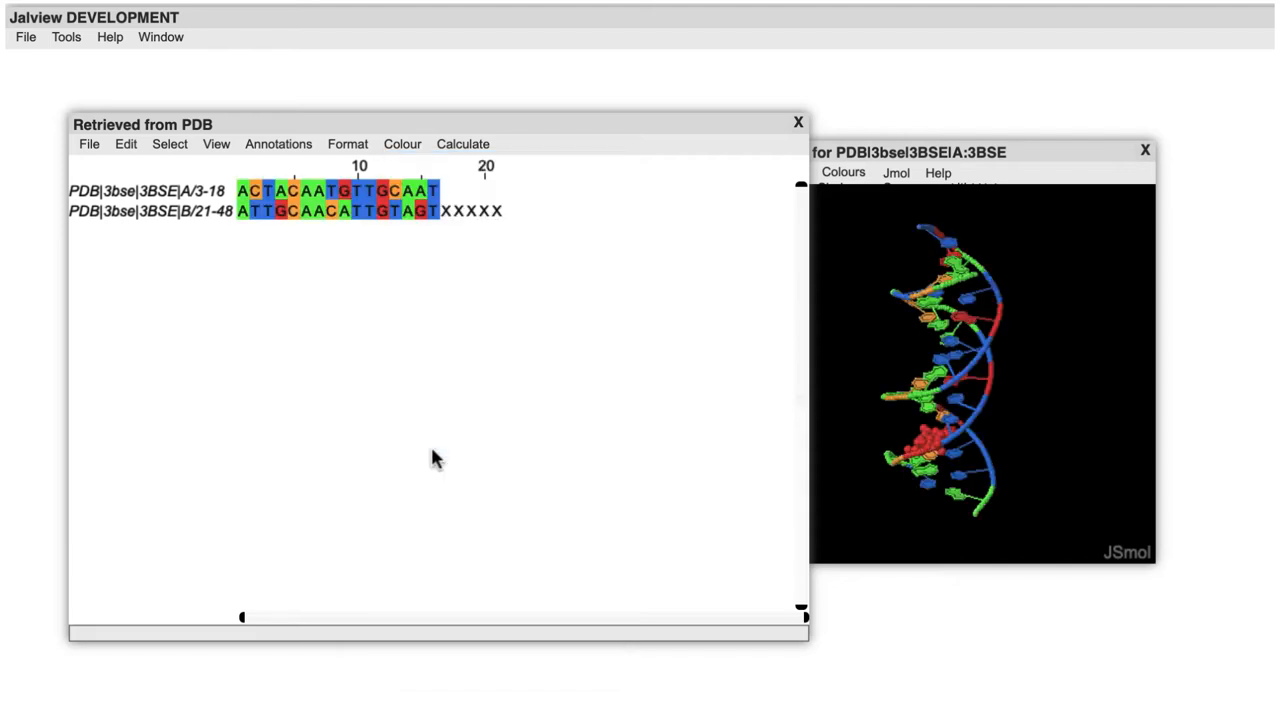
pyautogui.moveTo(245, 190)
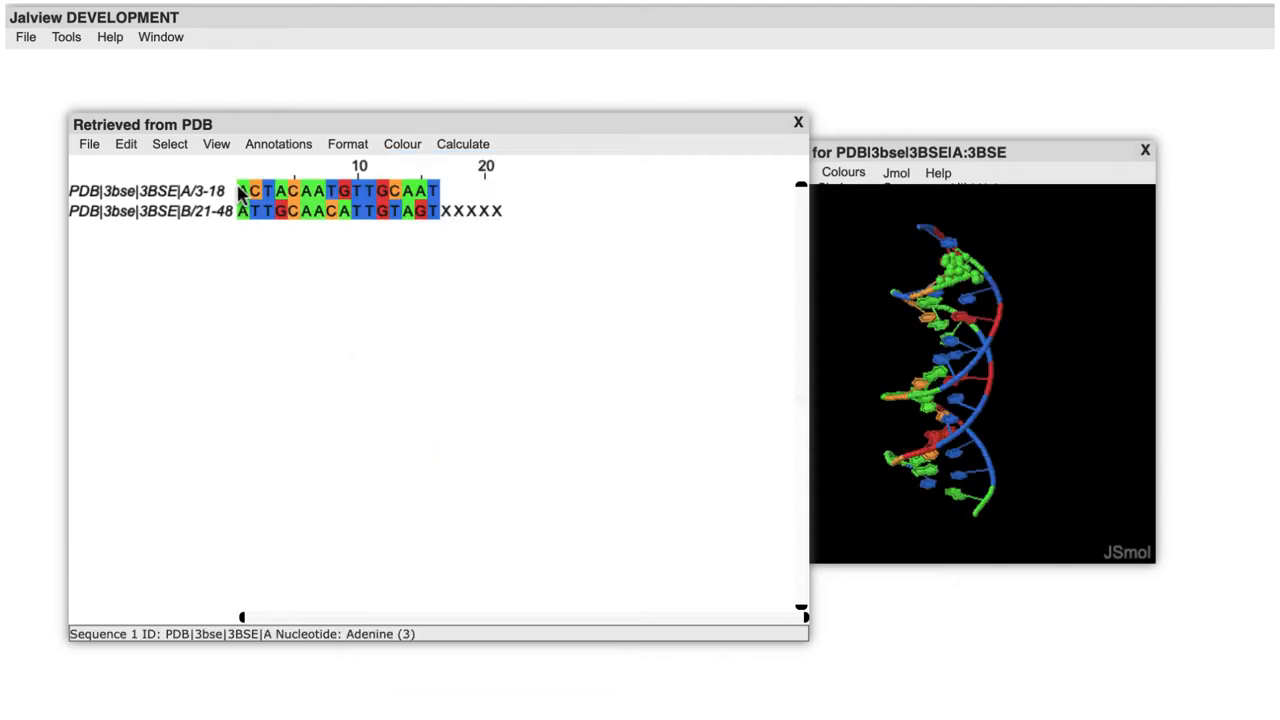
pyautogui.moveTo(245, 211)
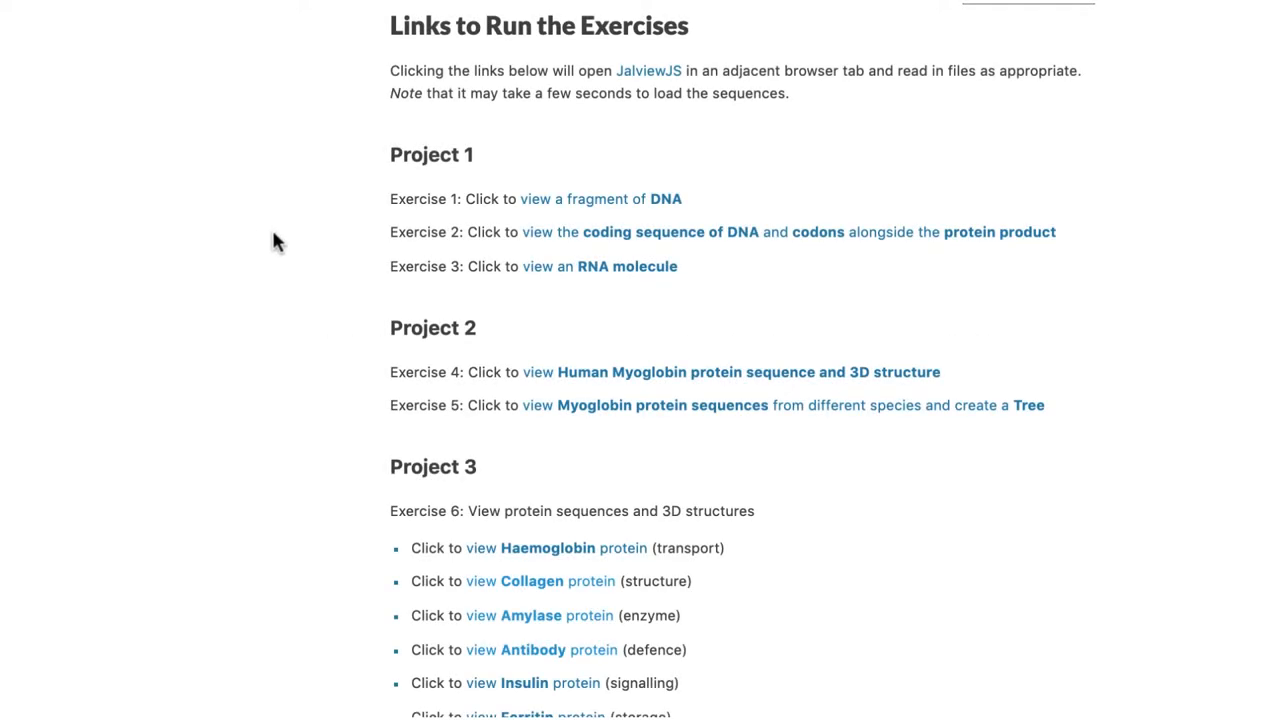
pyautogui.moveTo(605, 243)
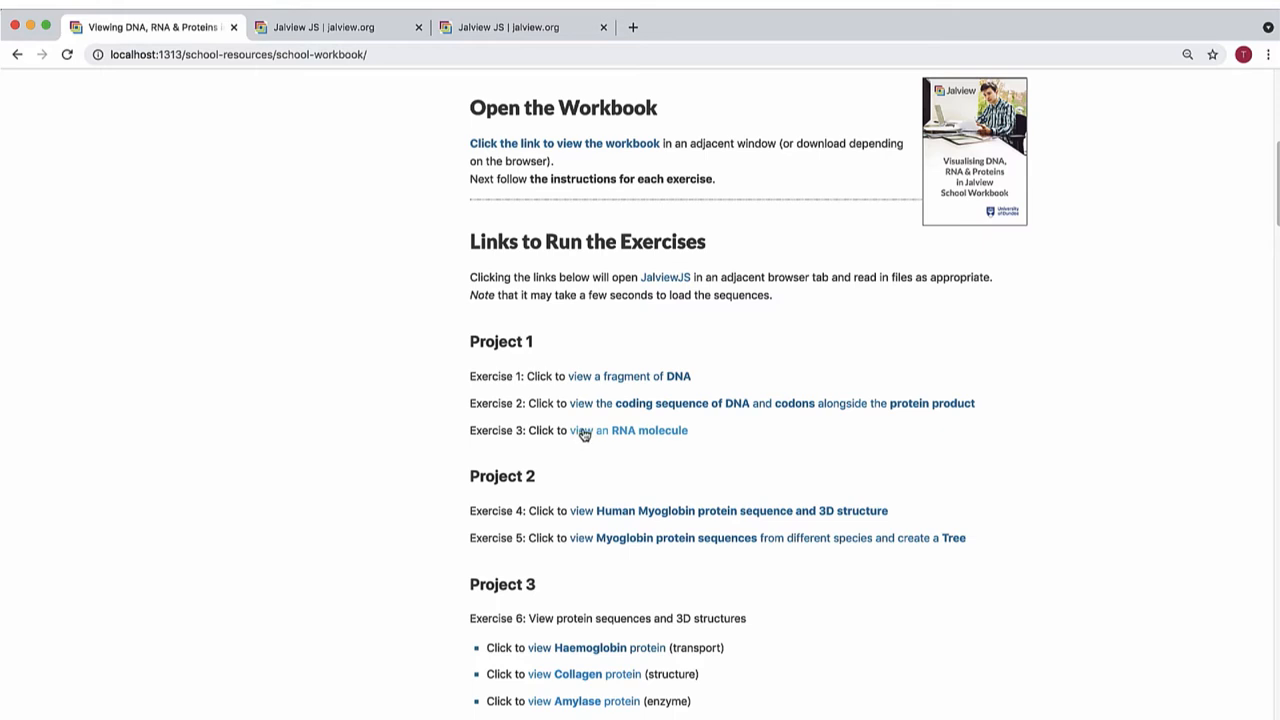
# Step: Launch Exercise 3's RNA molecule 2GIS, check its colour schemes, then scroll back to the exercise links
pyautogui.click(628, 430)
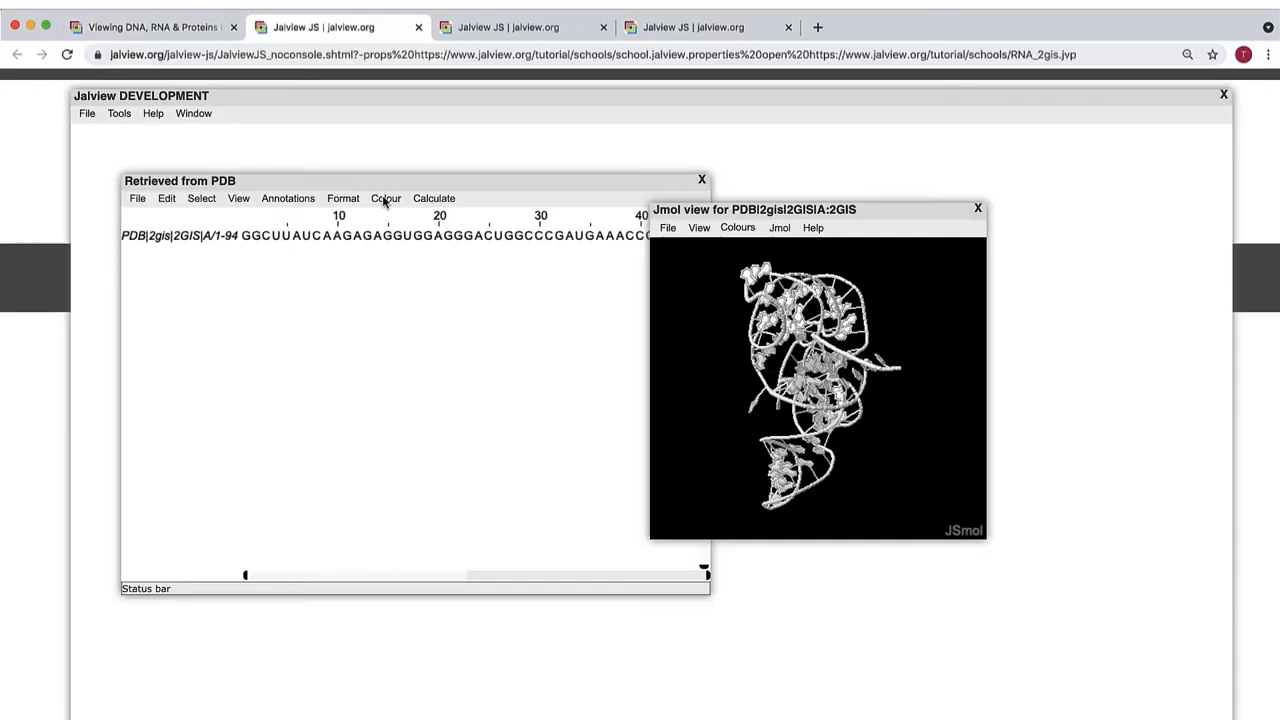
pyautogui.click(386, 198)
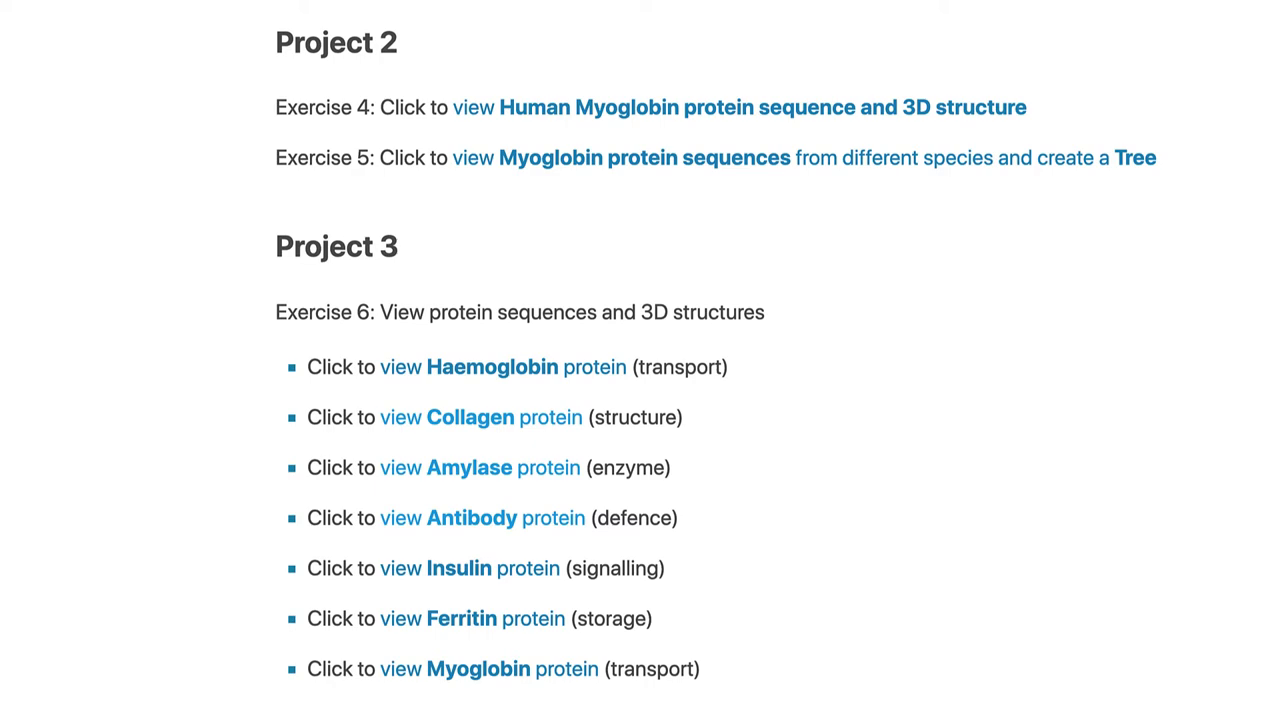
pyautogui.scroll(3)
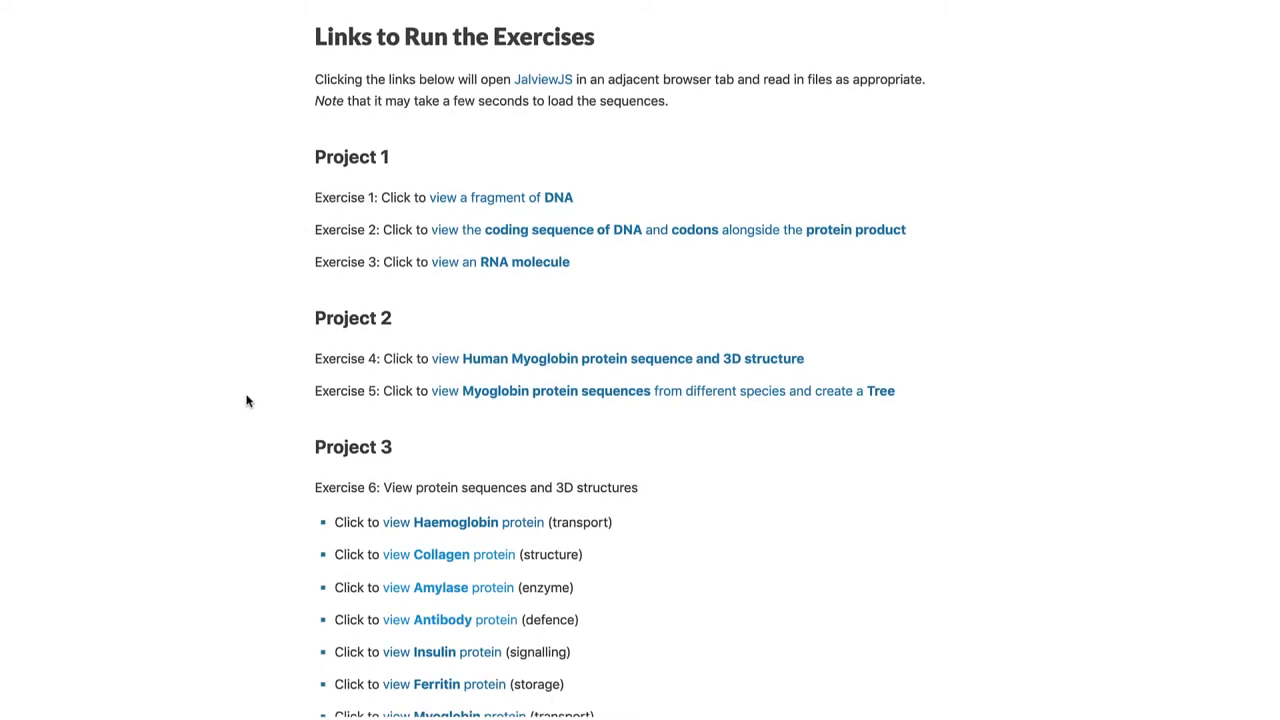
pyautogui.moveTo(490, 391)
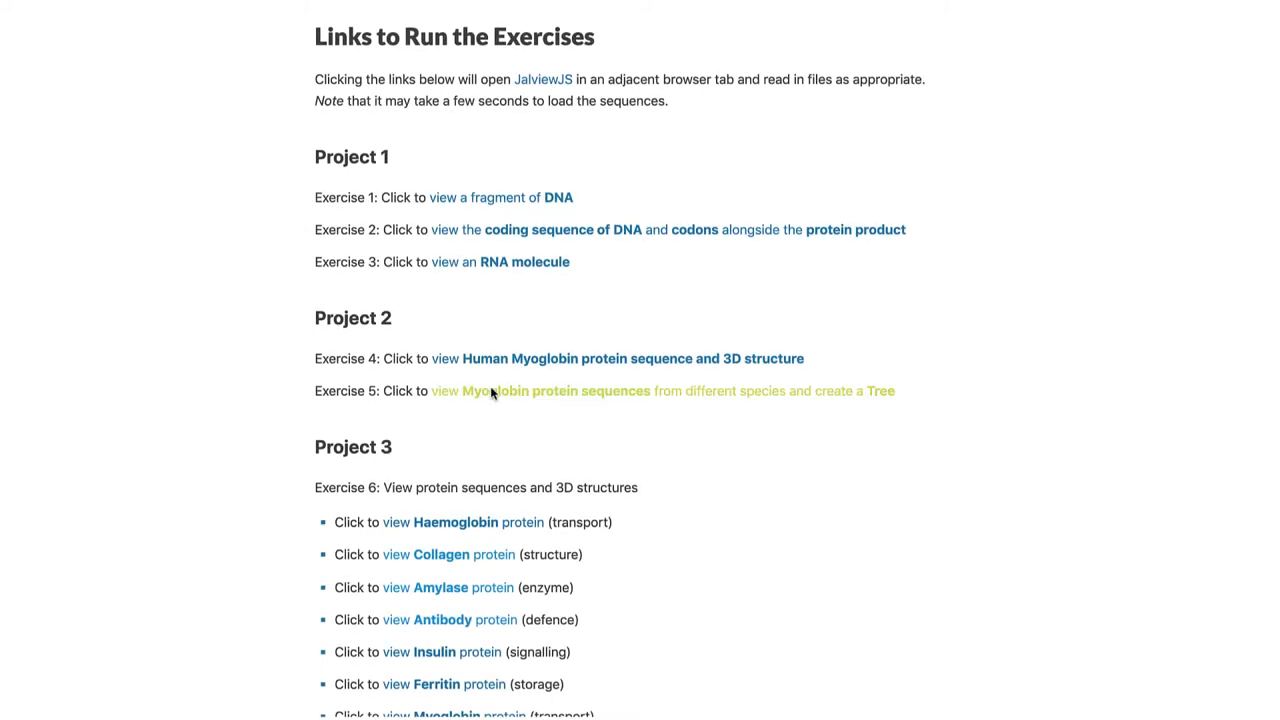
# Step: Load the Exercise 5 myoglobin sequences and calculate a Neighbour Joining tree with BLOSUM62
pyautogui.click(555, 391)
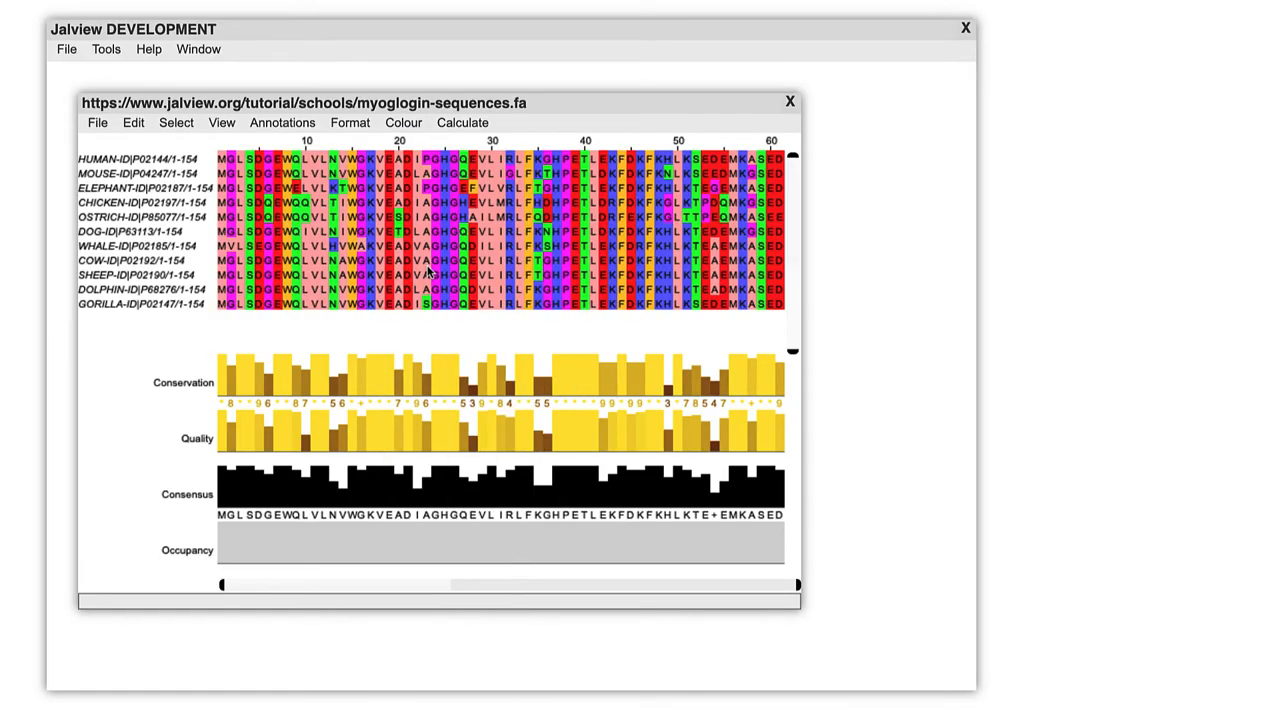
pyautogui.click(462, 122)
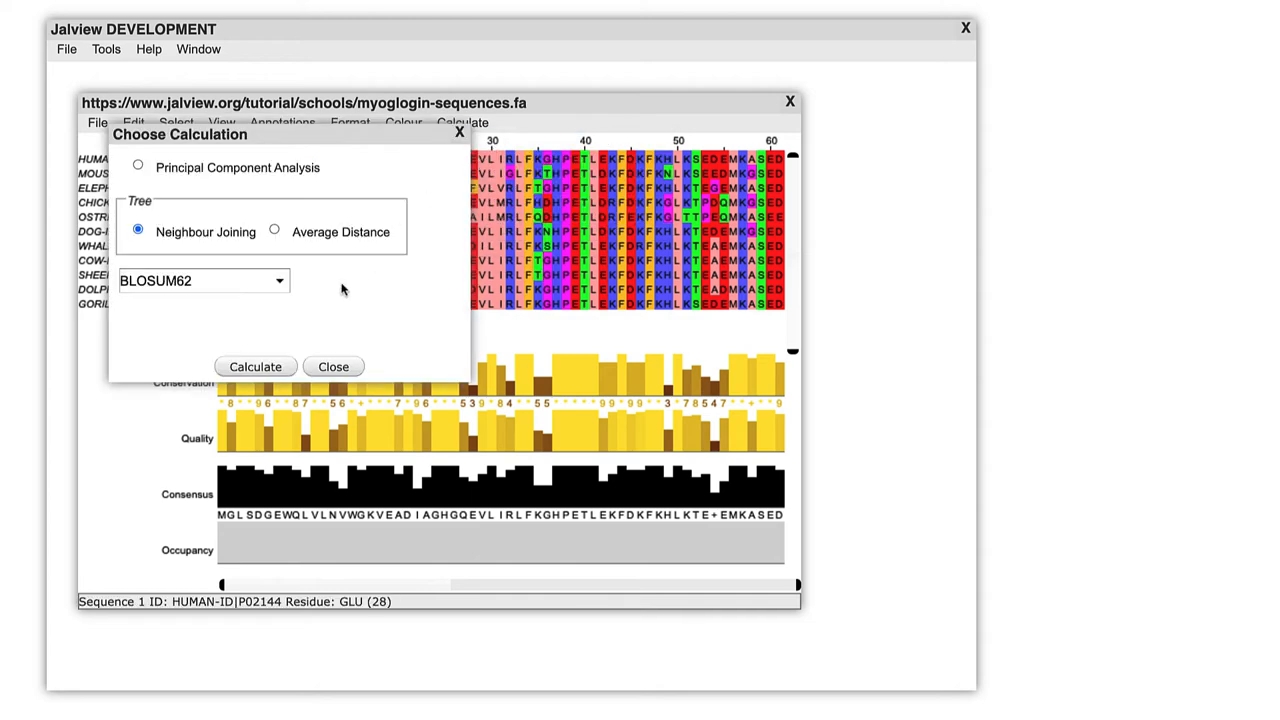
pyautogui.click(255, 366)
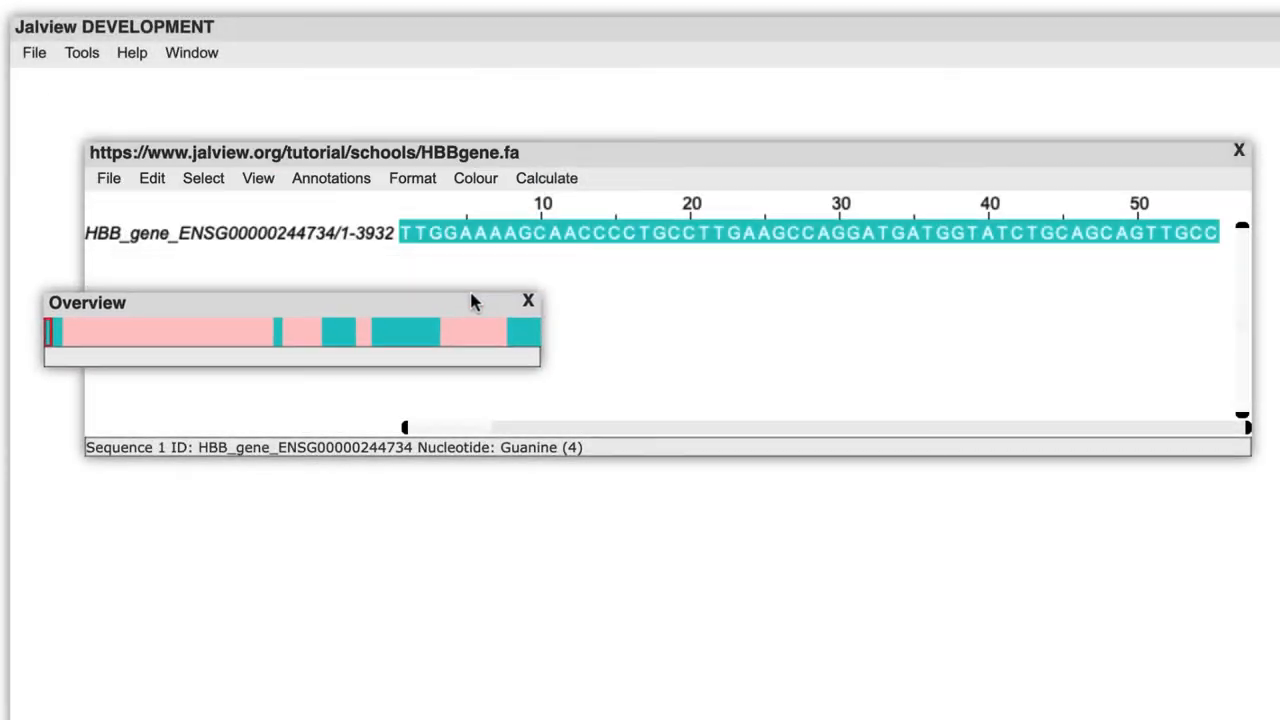
# Step: Move and enlarge the HBB gene Overview window to show the boundary near position 1810
pyautogui.moveTo(290, 302); pyautogui.dragTo(610, 504)
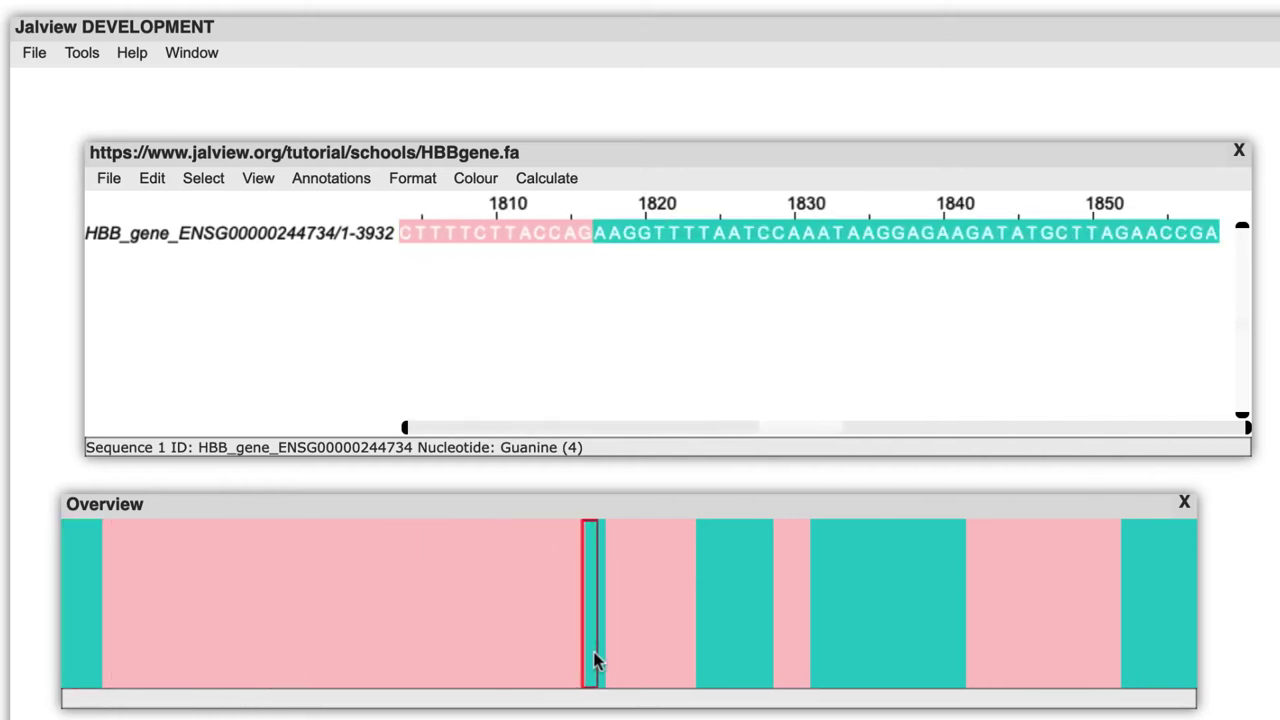
pyautogui.moveTo(620, 233)
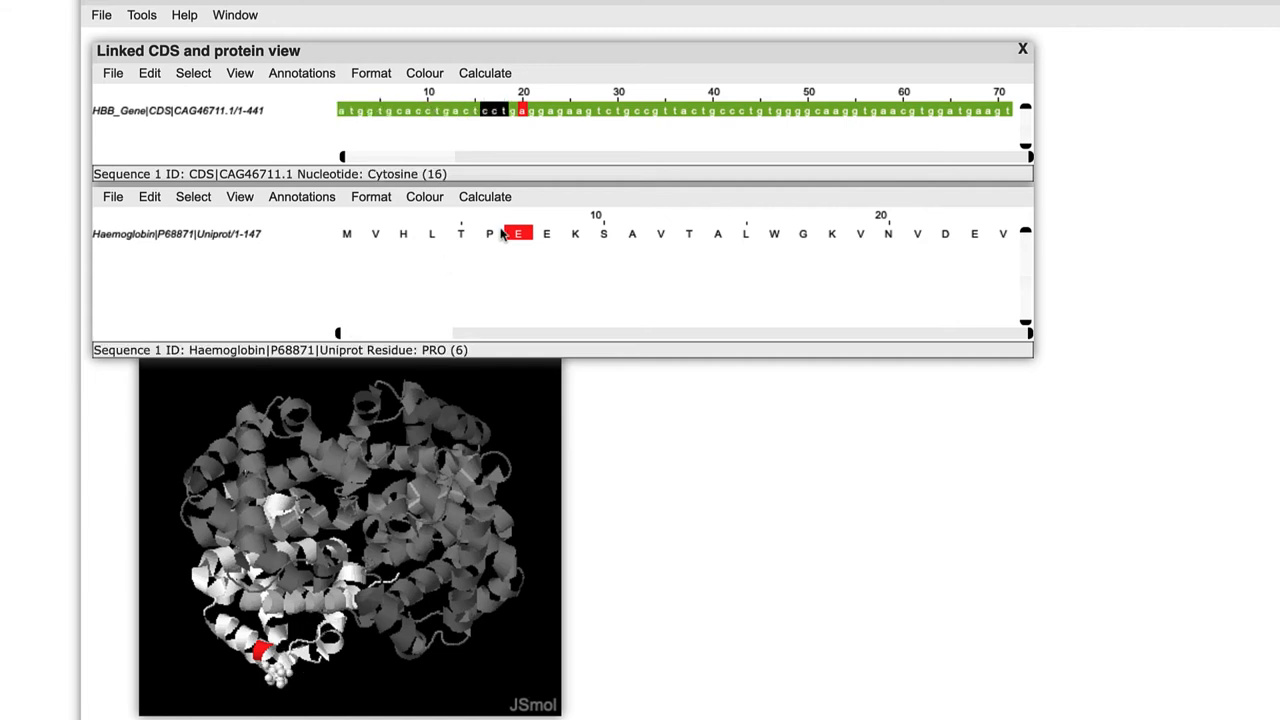
# Step: Select the 'gag' codon at positions 19–21, mapped to glutamate E7
pyautogui.click(517, 233)
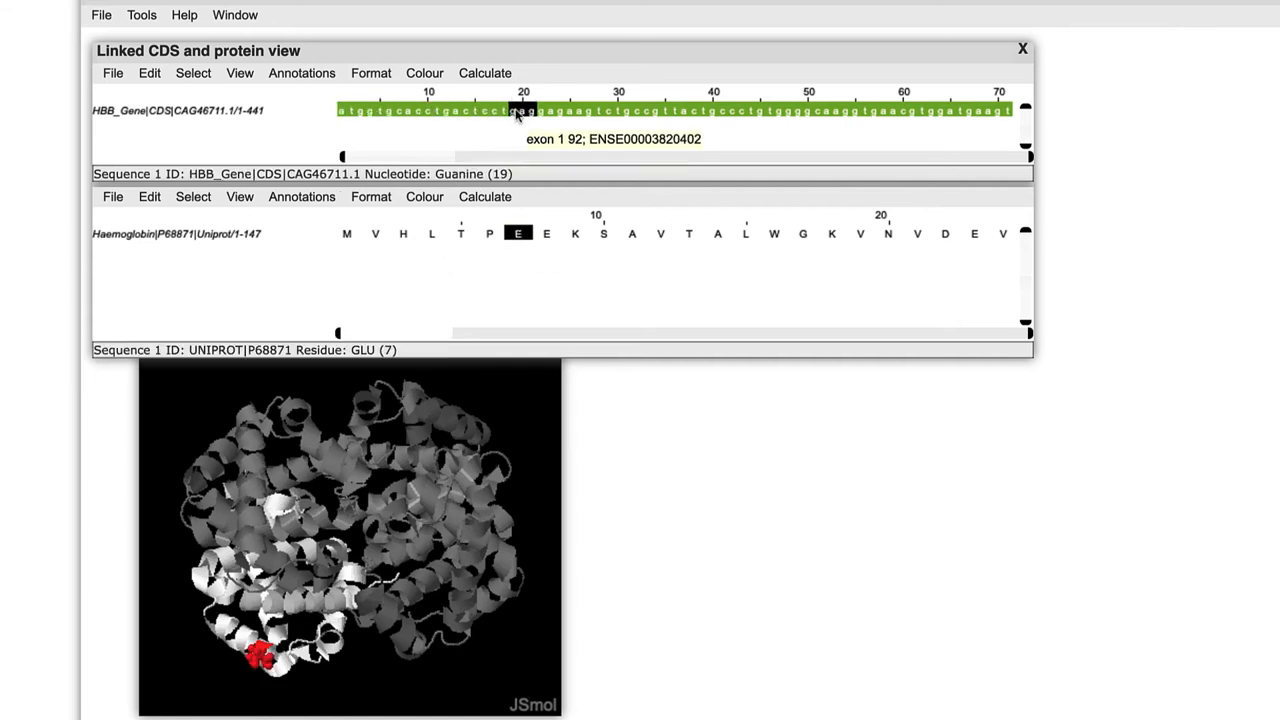
pyautogui.moveTo(518, 233)
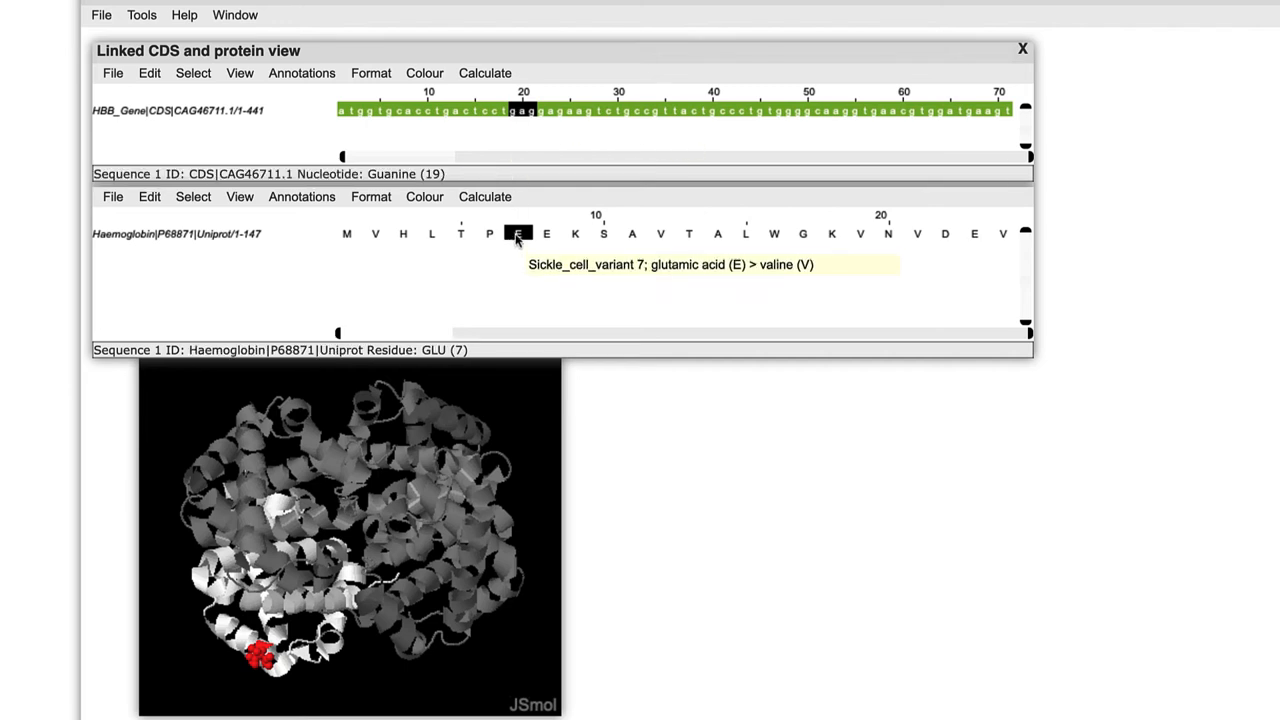
pyautogui.moveTo(513, 340)
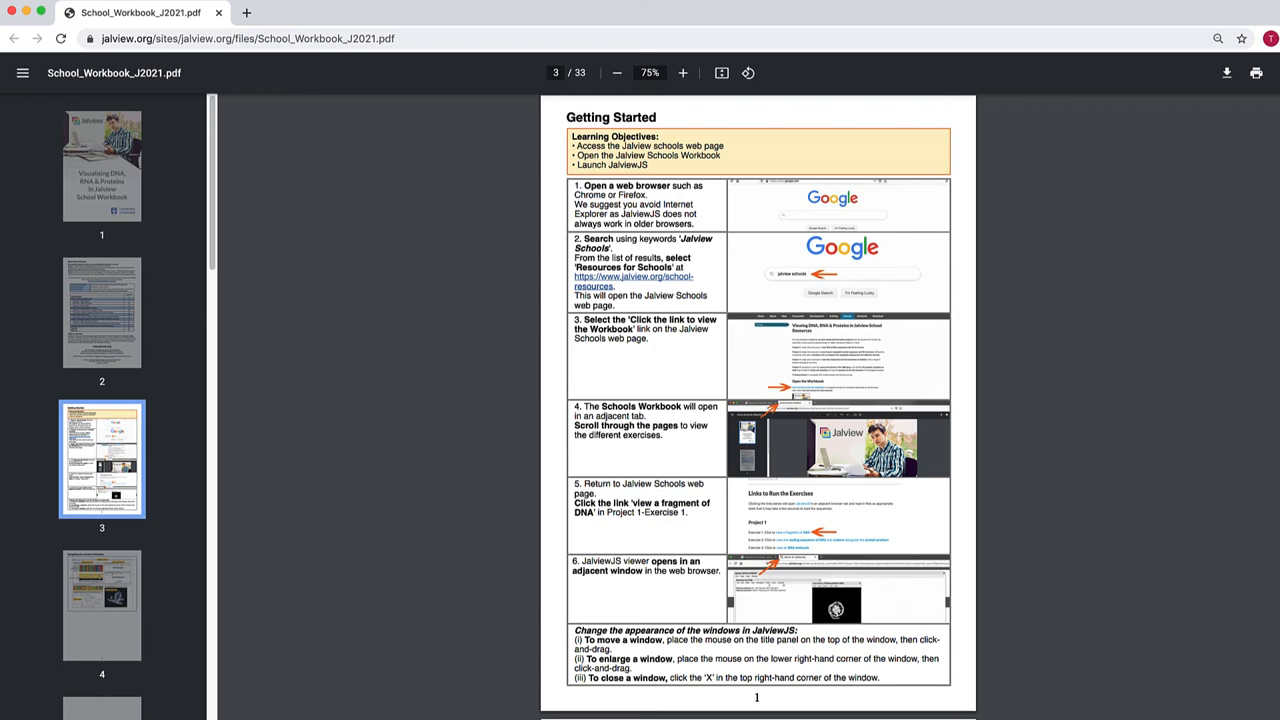
# Step: Scroll through the Getting Started pages of the School Workbook PDF
pyautogui.scroll(-3)
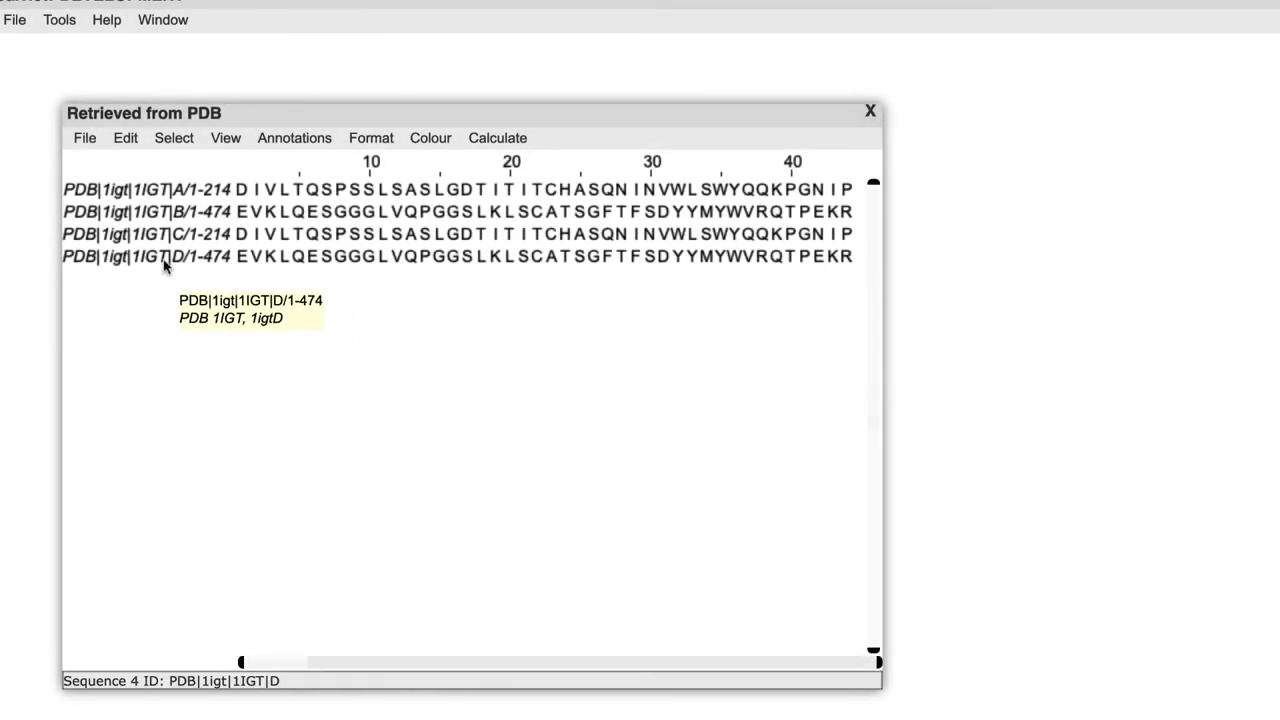
# Step: Select antibody chains A–D of 1IGT and bring up their popup menu with 3D Structure Data
pyautogui.click(147, 189)
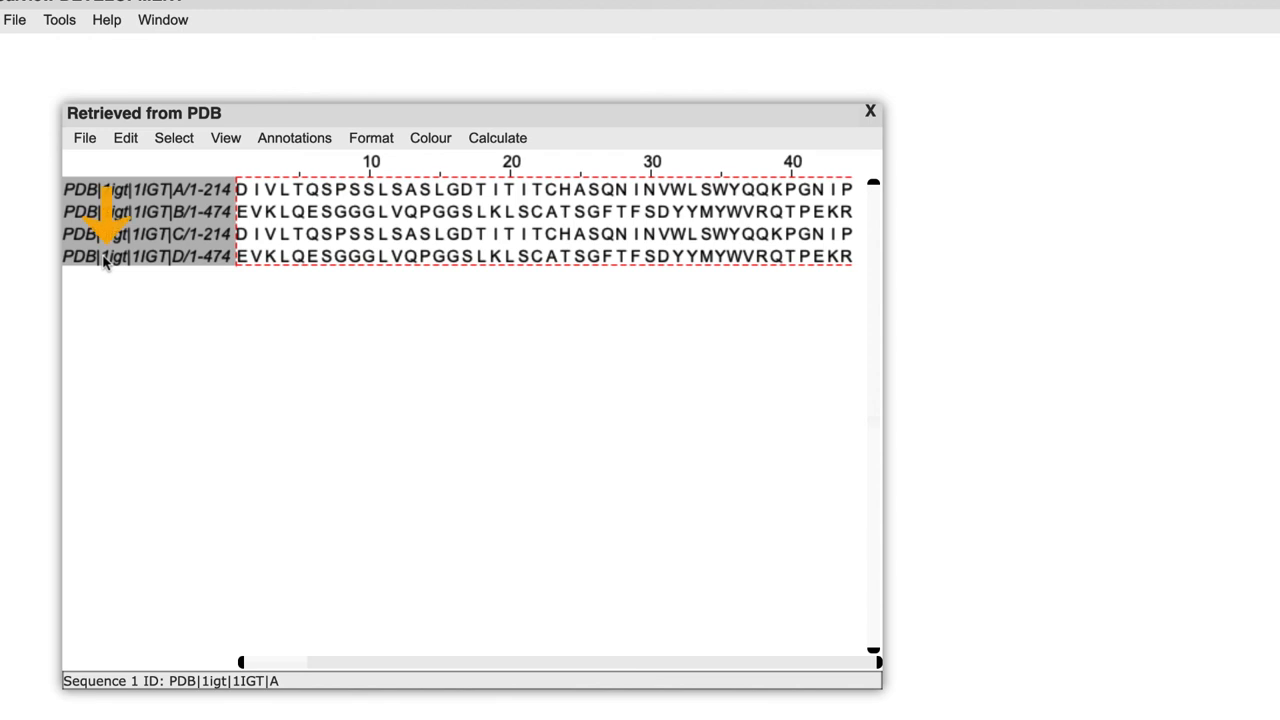
pyautogui.rightClick(110, 256)
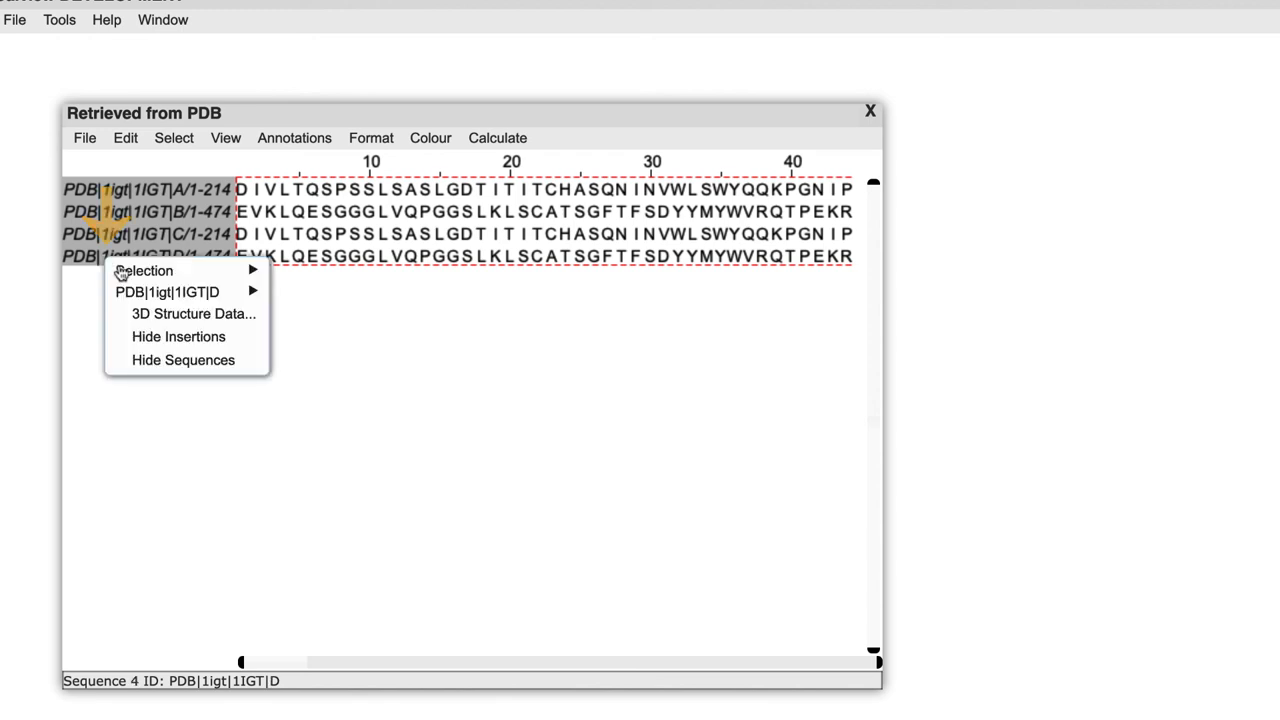
pyautogui.moveTo(193, 313)
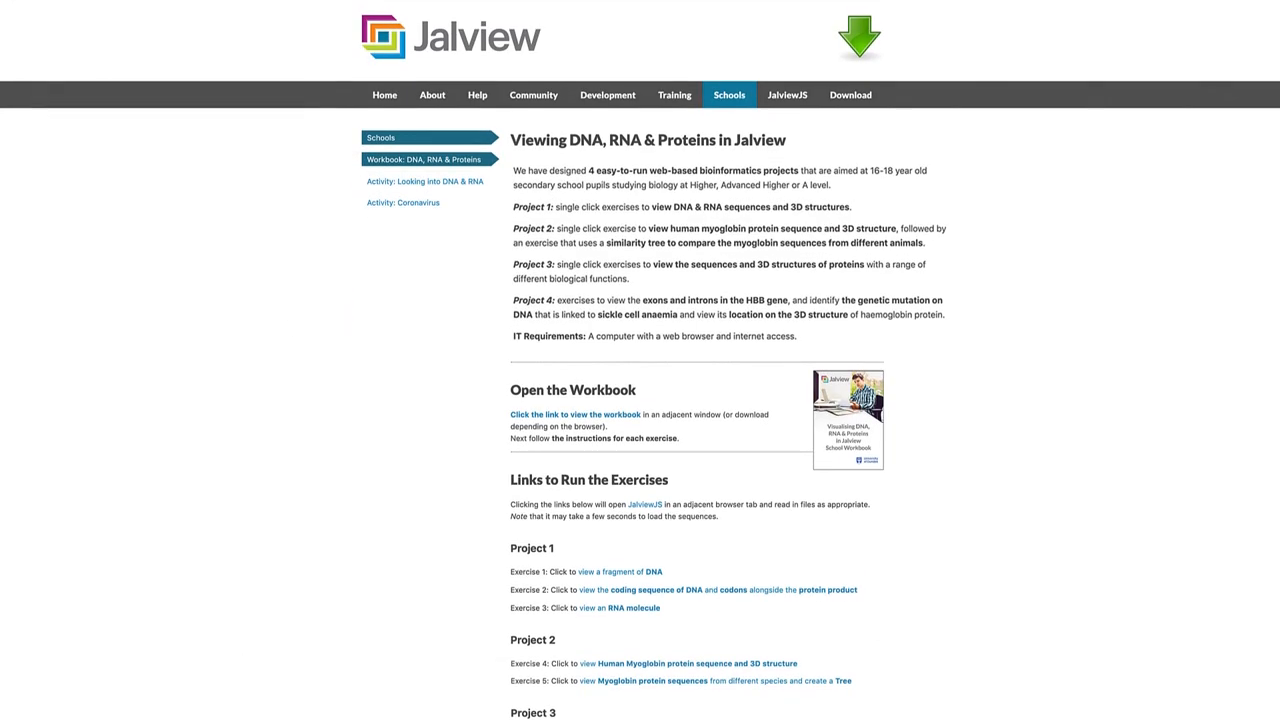
# Step: Scroll the Schools page past Project 4 to the Jalview School Videos section
pyautogui.scroll(-3)
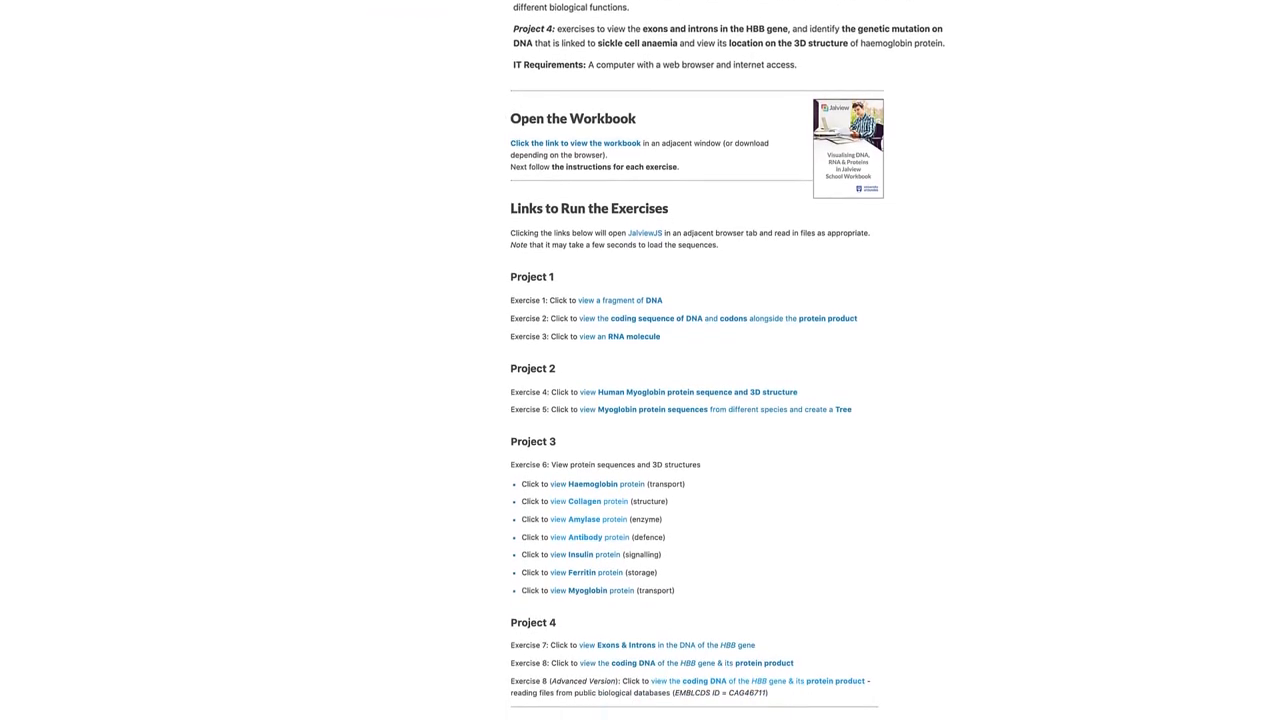
pyautogui.scroll(-3)
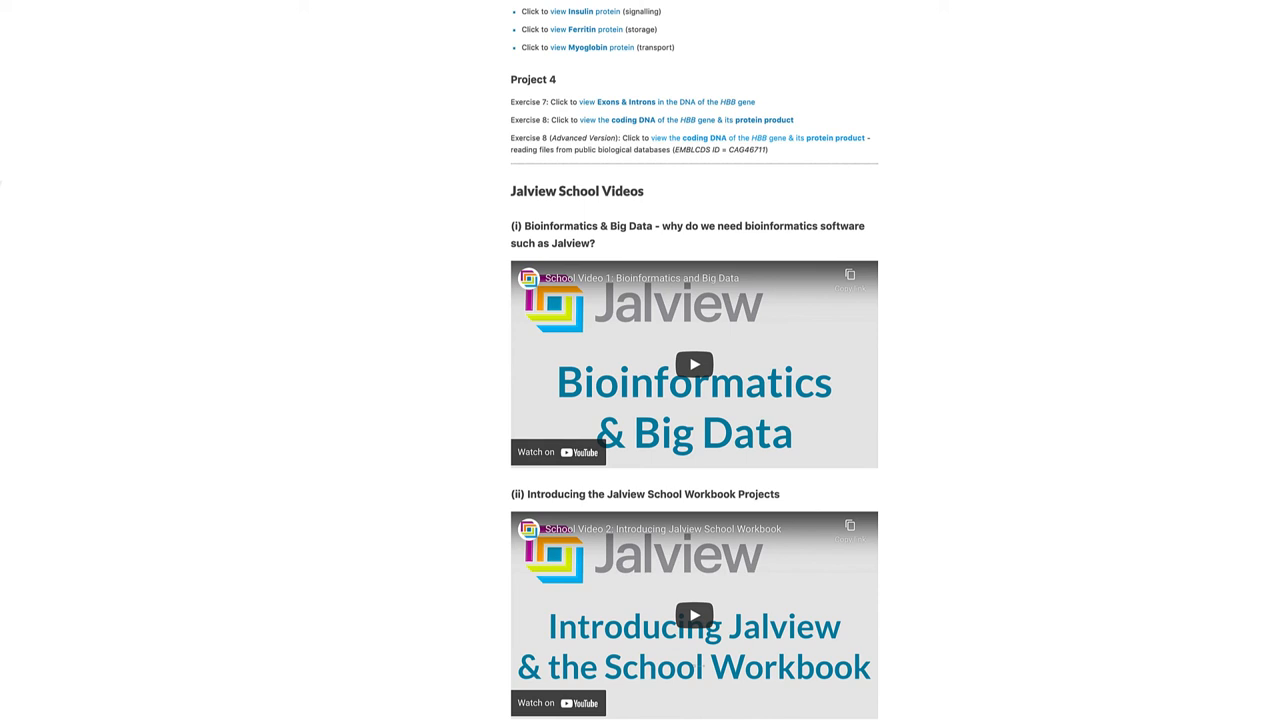